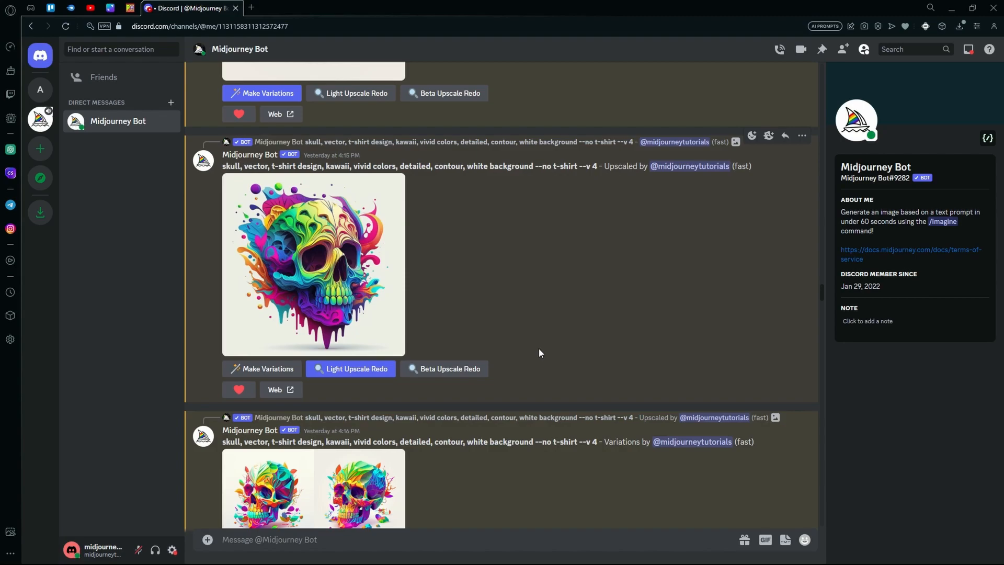
{"action": "mouse_move", "coordinate": [40, 90]}
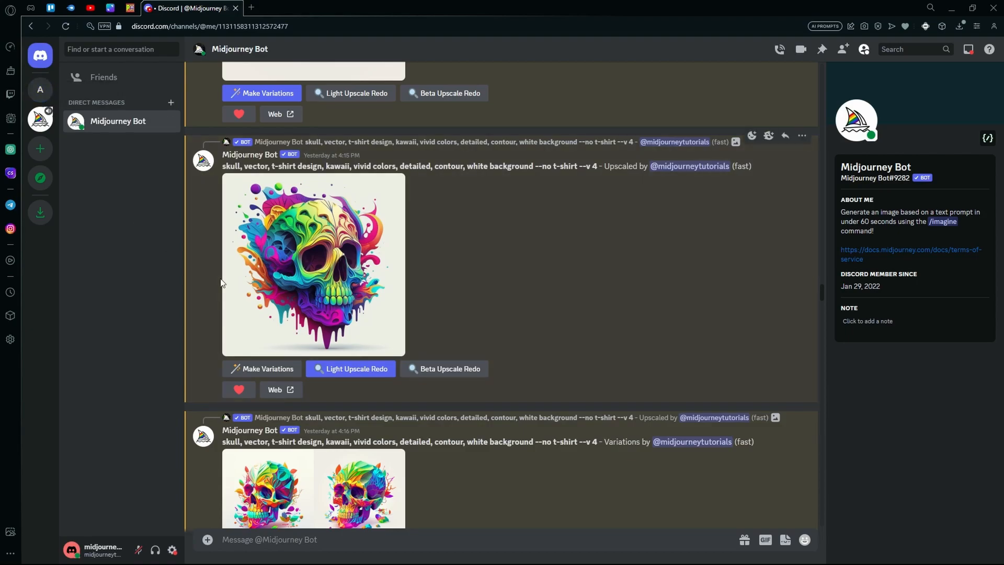
{"action": "mouse_move", "coordinate": [264, 429]}
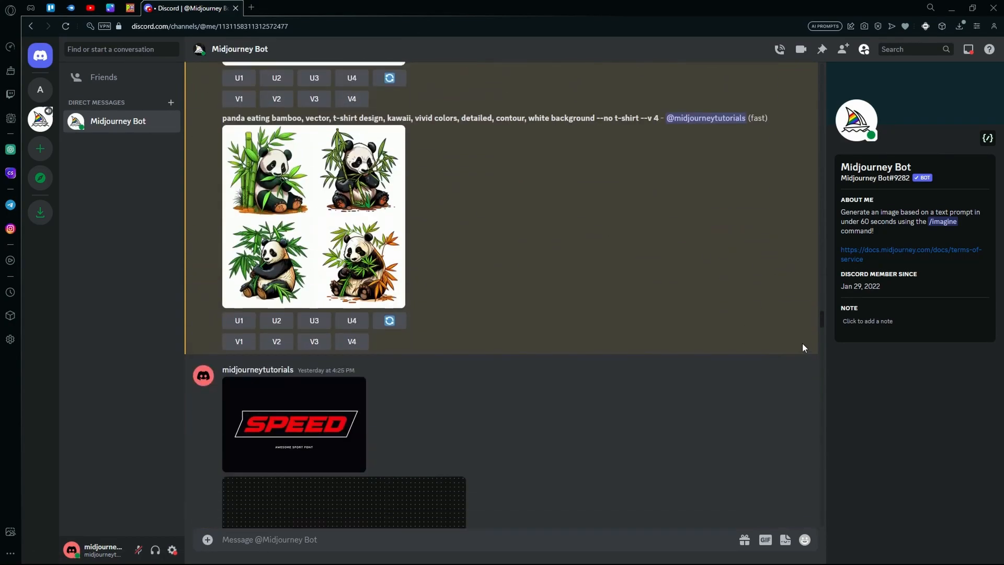
- Submit an /imagine prompt for a vivid kawaii skull vector t-shirt design on white, with --no t-shirt --v 4
{"action": "scroll", "scroll_direction": "down", "scroll_amount": 3}
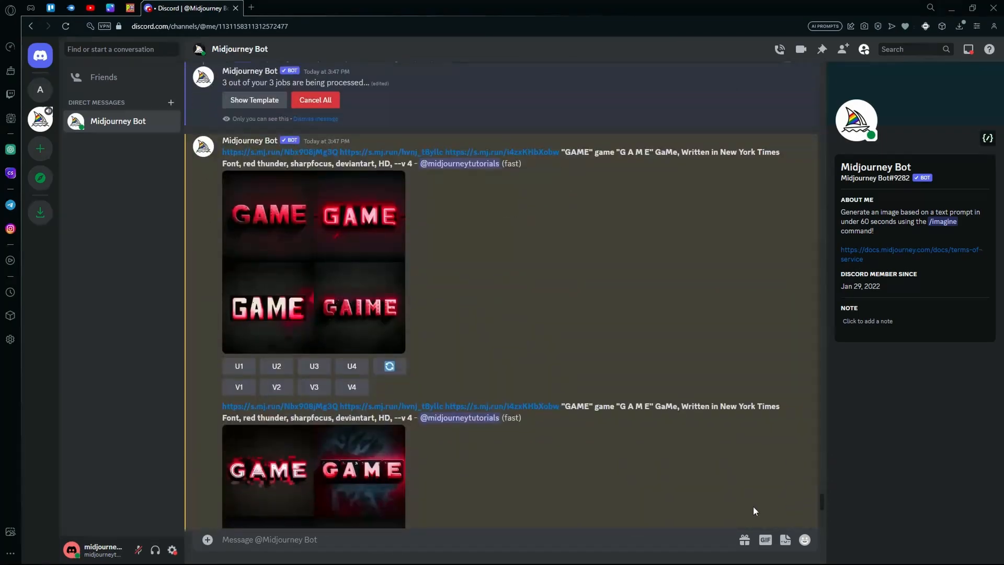
{"action": "scroll", "scroll_direction": "down", "scroll_amount": 3}
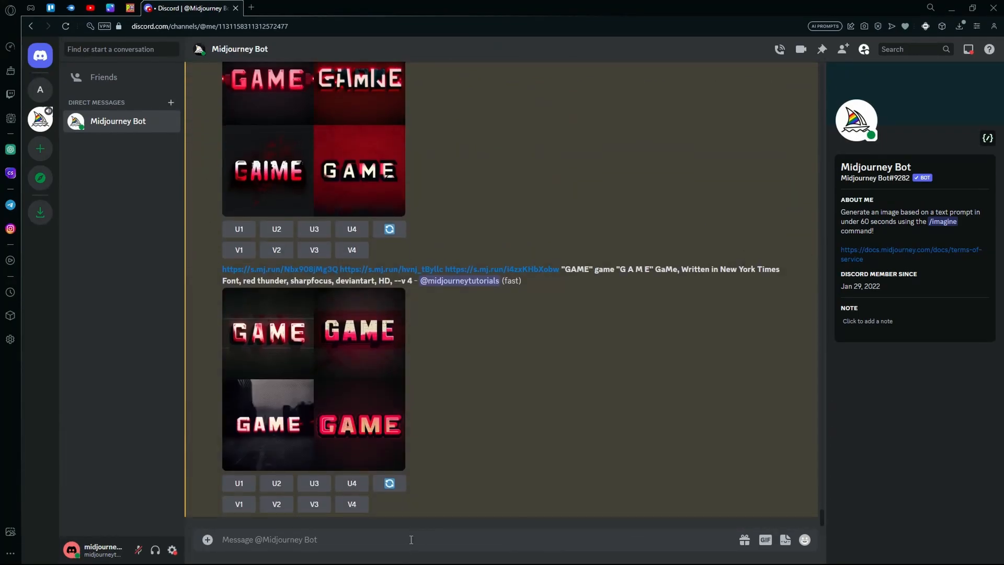
{"action": "type", "text": "/ima"}
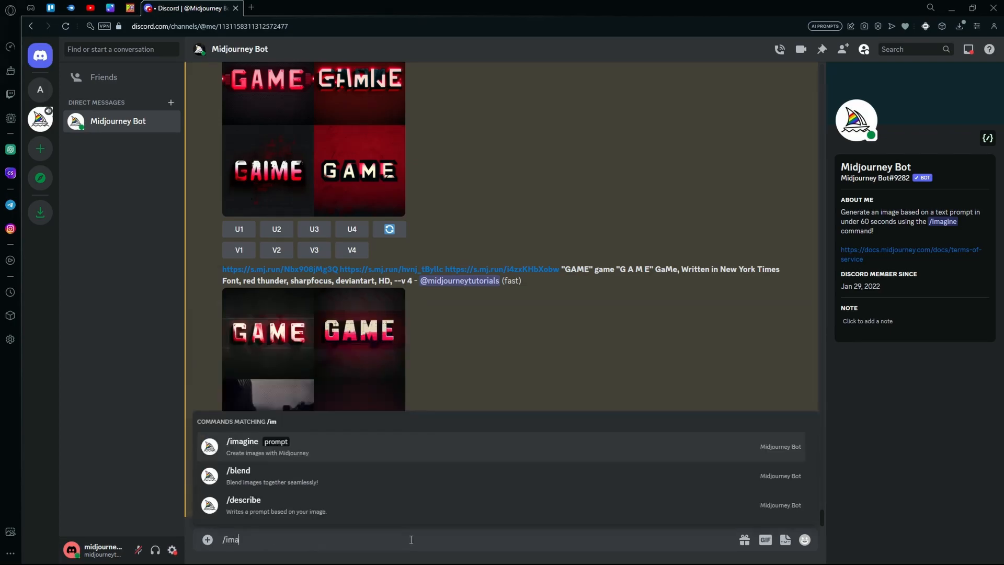
{"action": "left_click", "coordinate": [241, 441]}
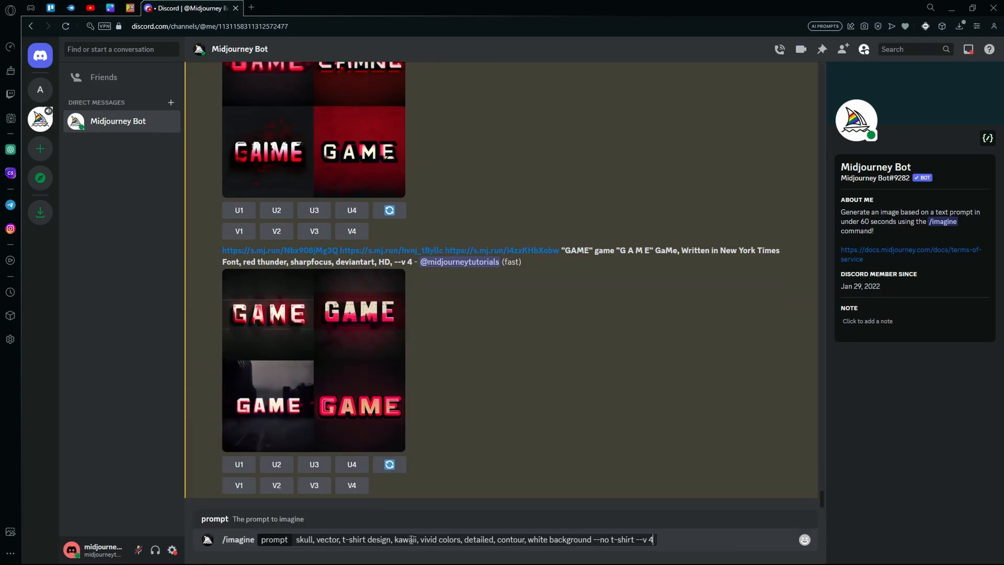
{"action": "double_click", "coordinate": [304, 539]}
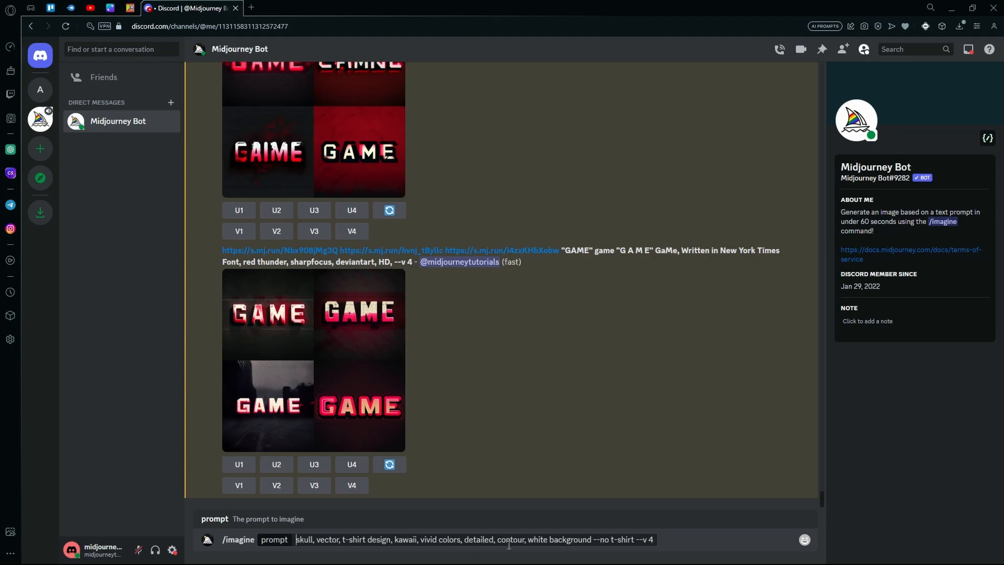
{"action": "mouse_move", "coordinate": [517, 556]}
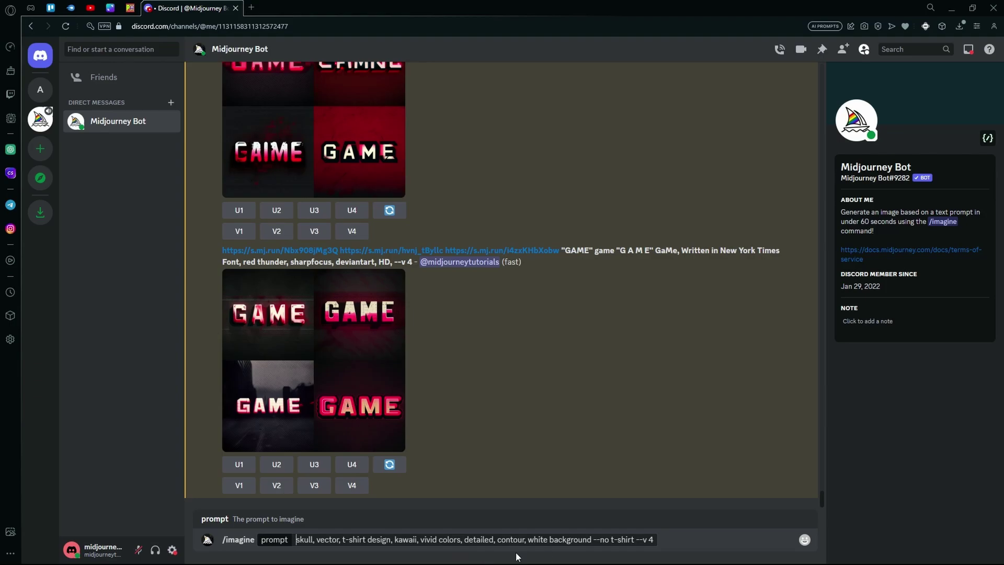
{"action": "mouse_move", "coordinate": [603, 528]}
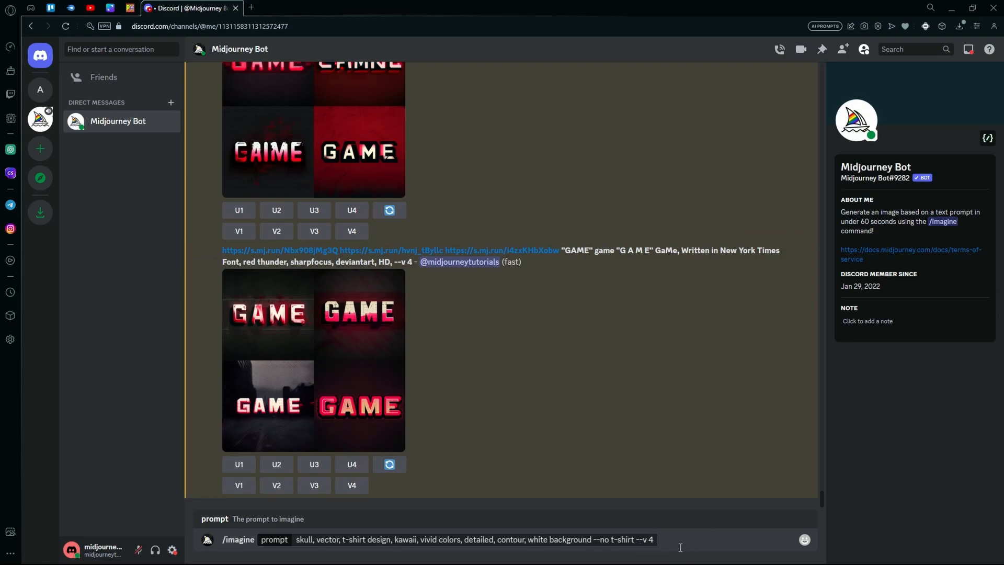
{"action": "mouse_move", "coordinate": [657, 547]}
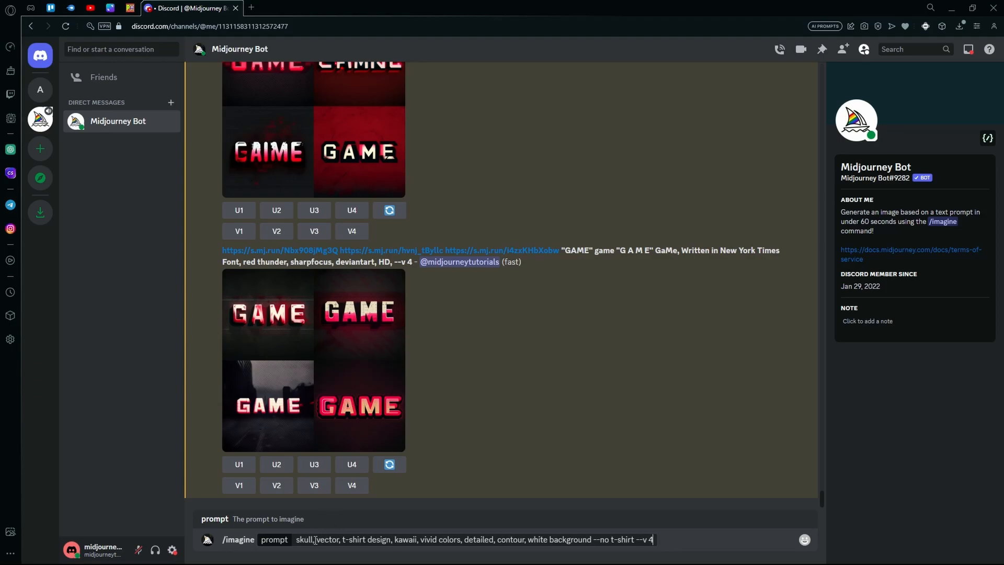
{"action": "double_click", "coordinate": [304, 540]}
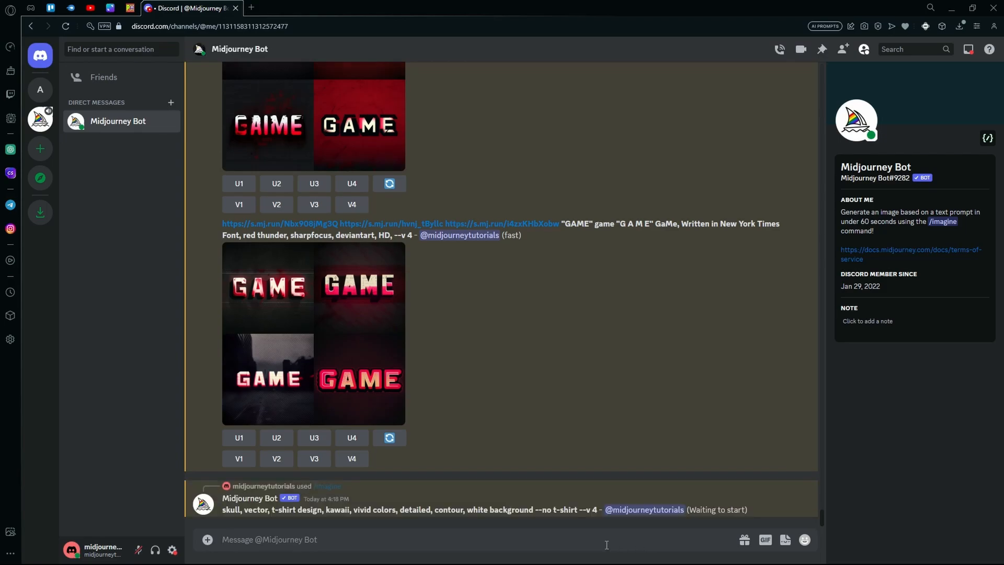
{"action": "mouse_move", "coordinate": [151, 269]}
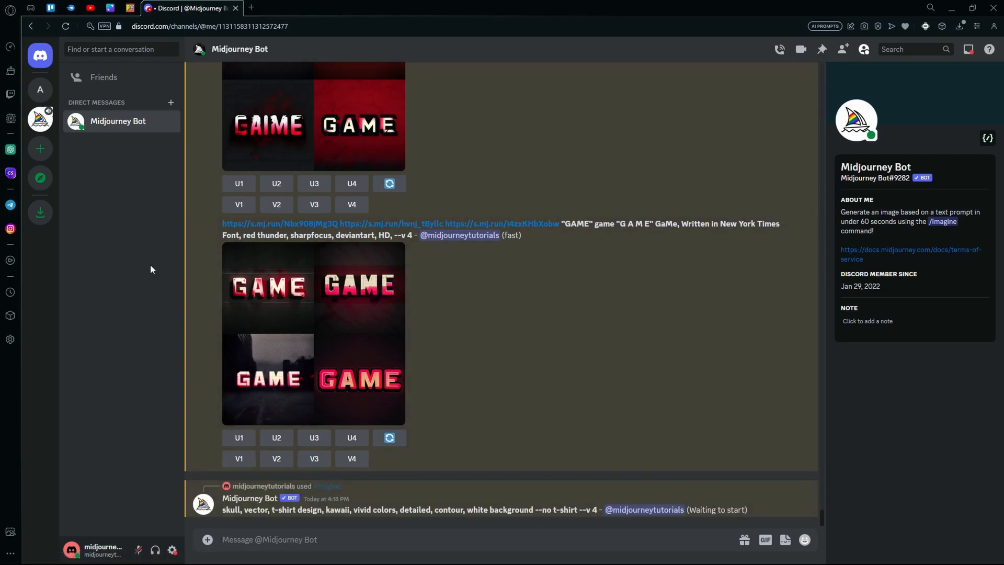
- Scroll to the finished four-image skull grid and upscale the first image with U1
{"action": "scroll", "scroll_direction": "down", "scroll_amount": 3}
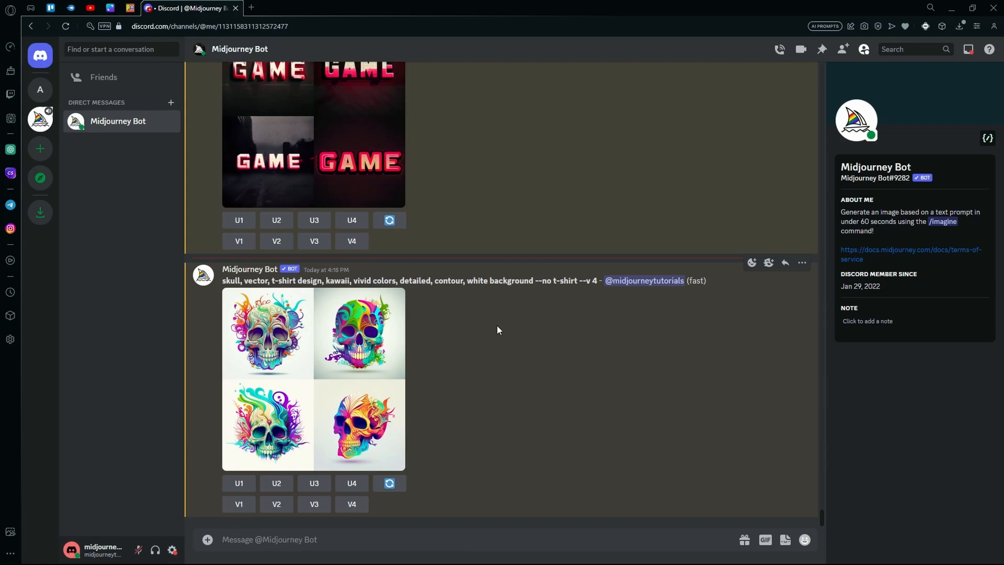
{"action": "mouse_move", "coordinate": [348, 301]}
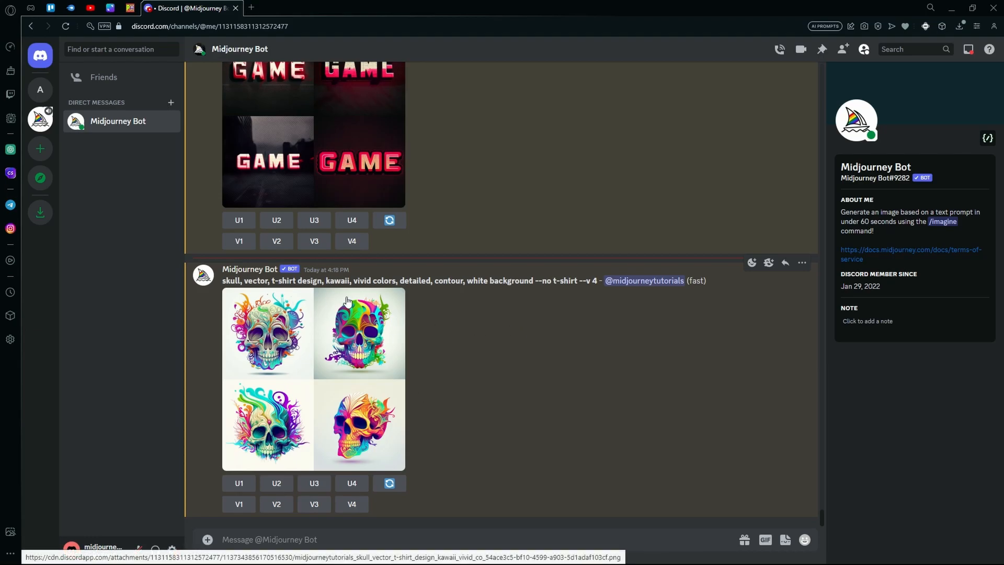
{"action": "mouse_move", "coordinate": [412, 409]}
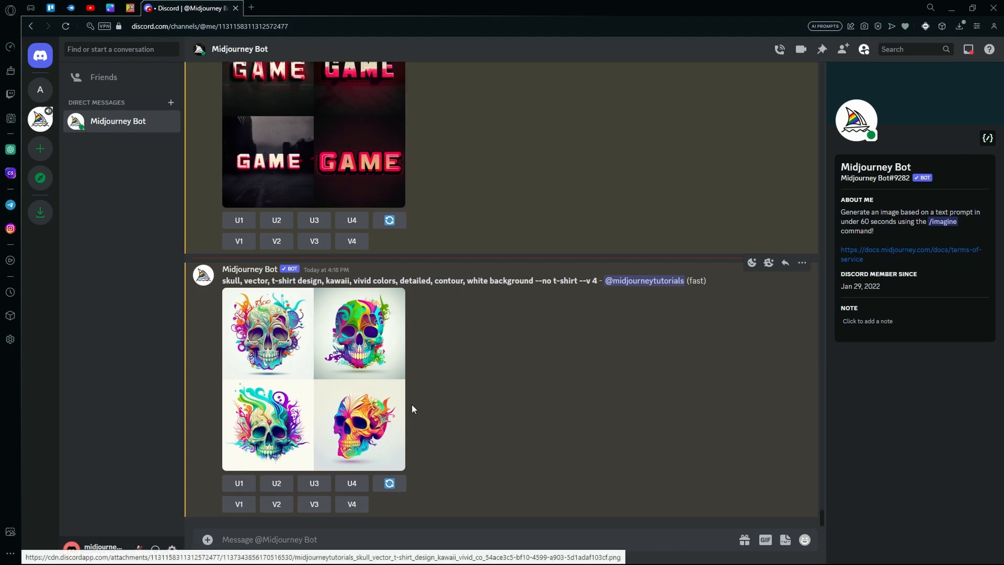
{"action": "mouse_move", "coordinate": [262, 468]}
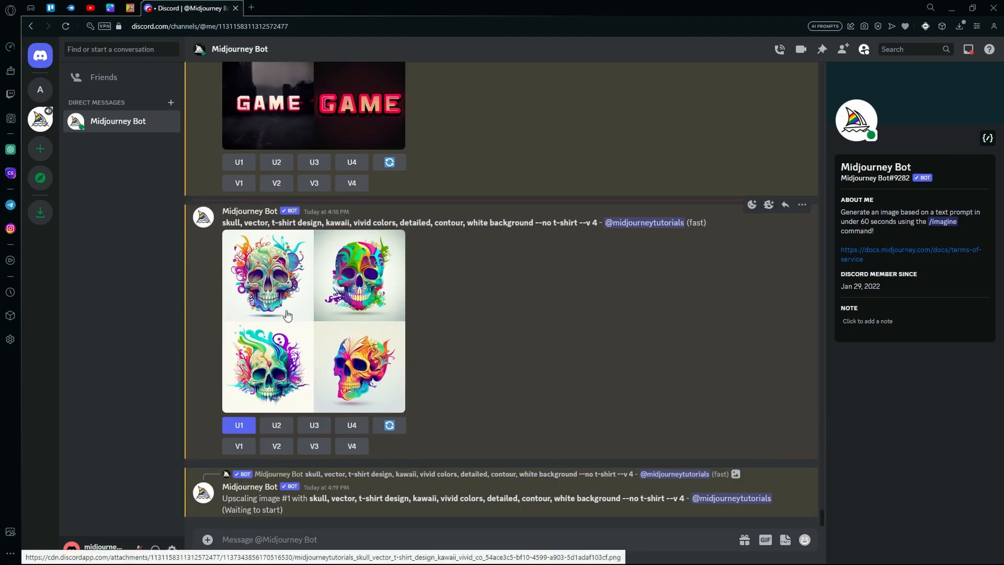
{"action": "scroll", "scroll_direction": "down", "scroll_amount": 3}
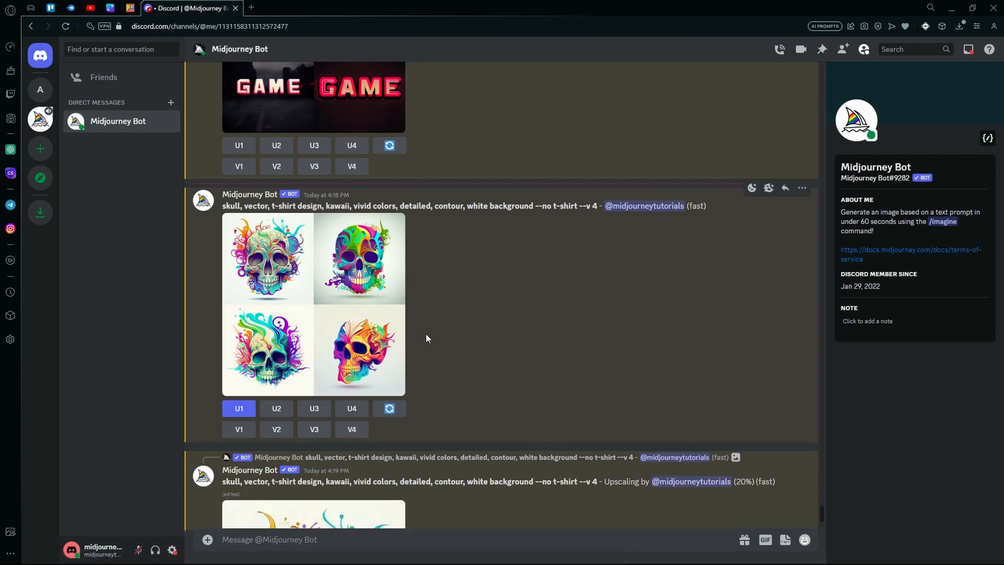
{"action": "mouse_move", "coordinate": [296, 335]}
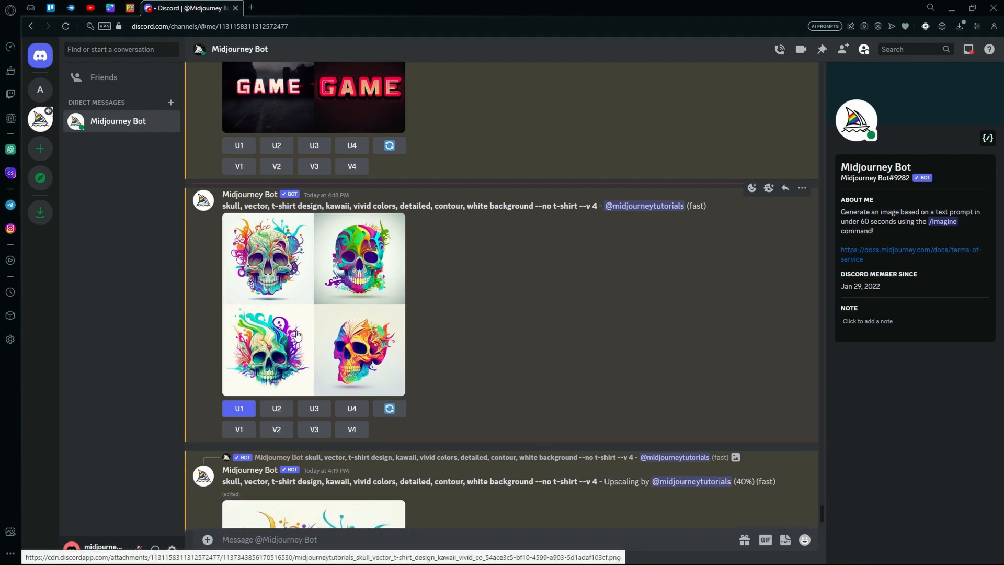
{"action": "left_click", "coordinate": [313, 429]}
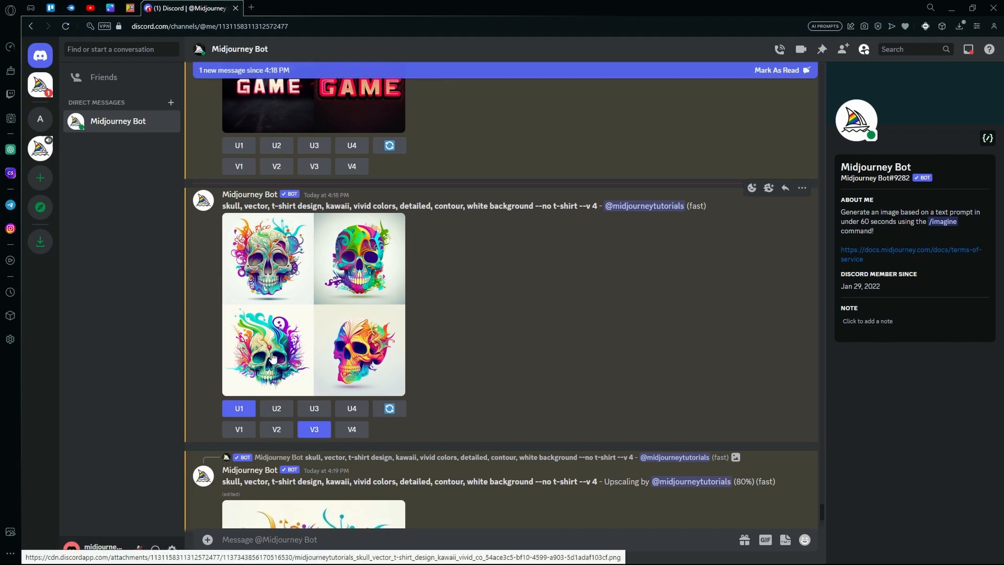
{"action": "scroll", "scroll_direction": "down", "scroll_amount": 3}
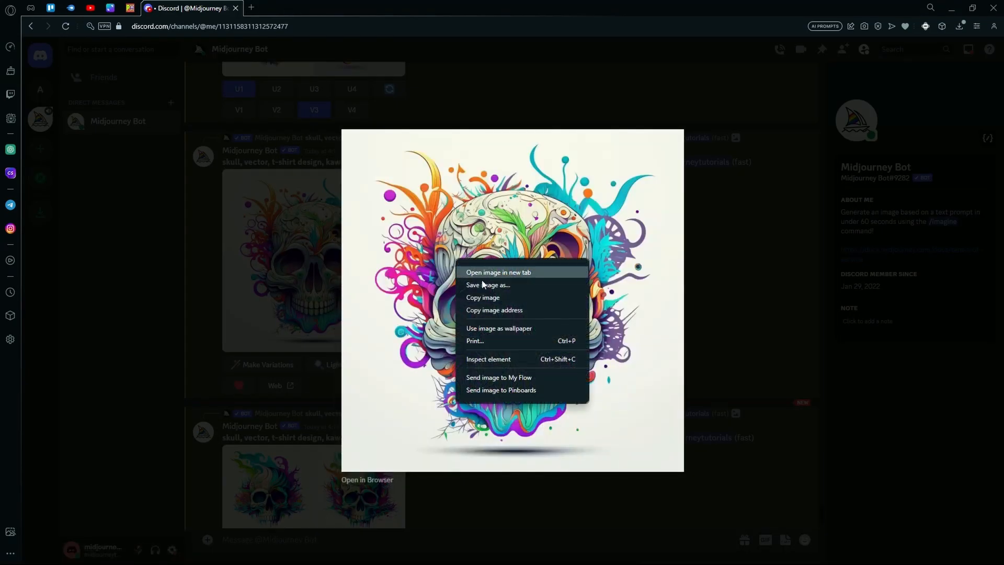
{"action": "left_click", "coordinate": [265, 250]}
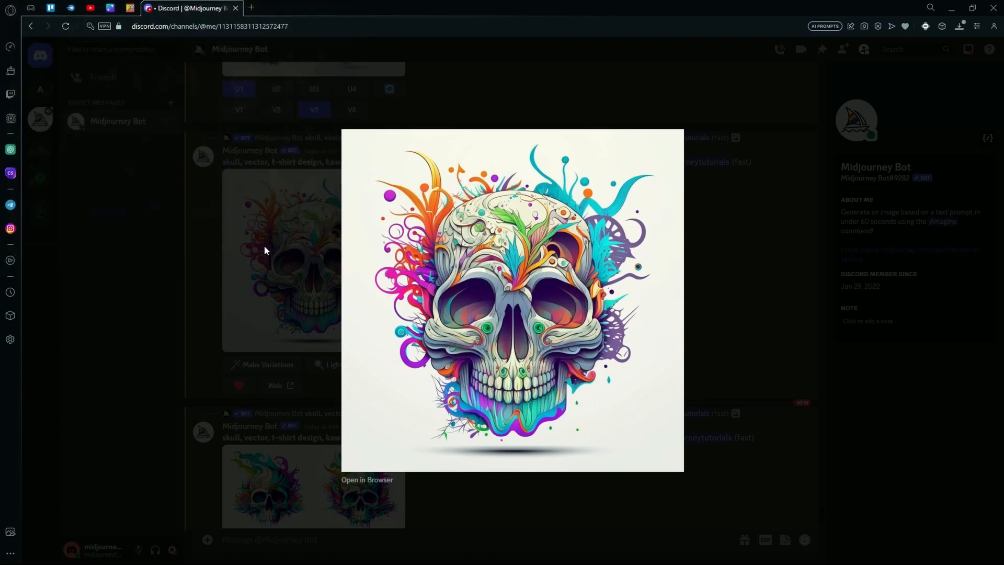
{"action": "left_click", "coordinate": [128, 256]}
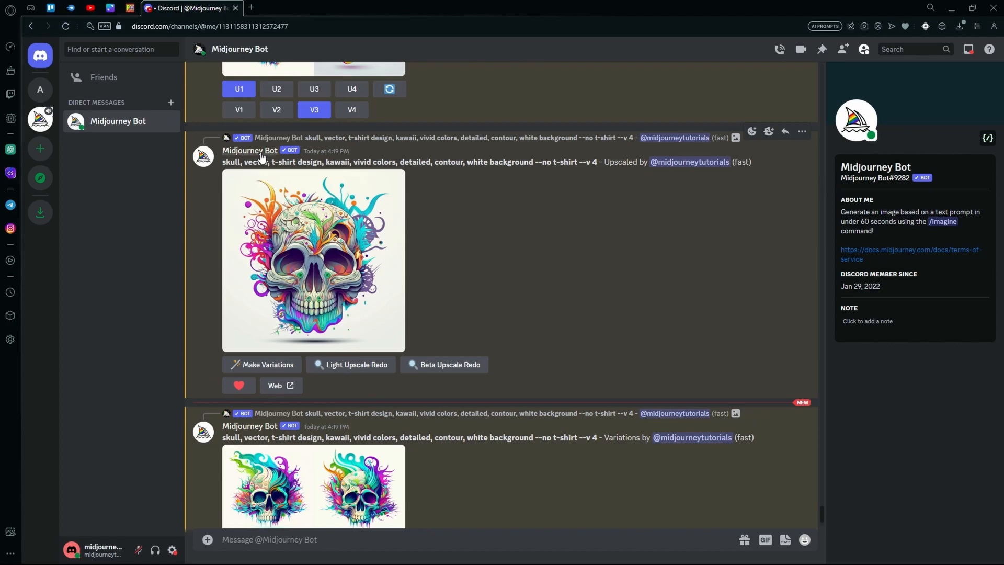
{"action": "mouse_move", "coordinate": [291, 116]}
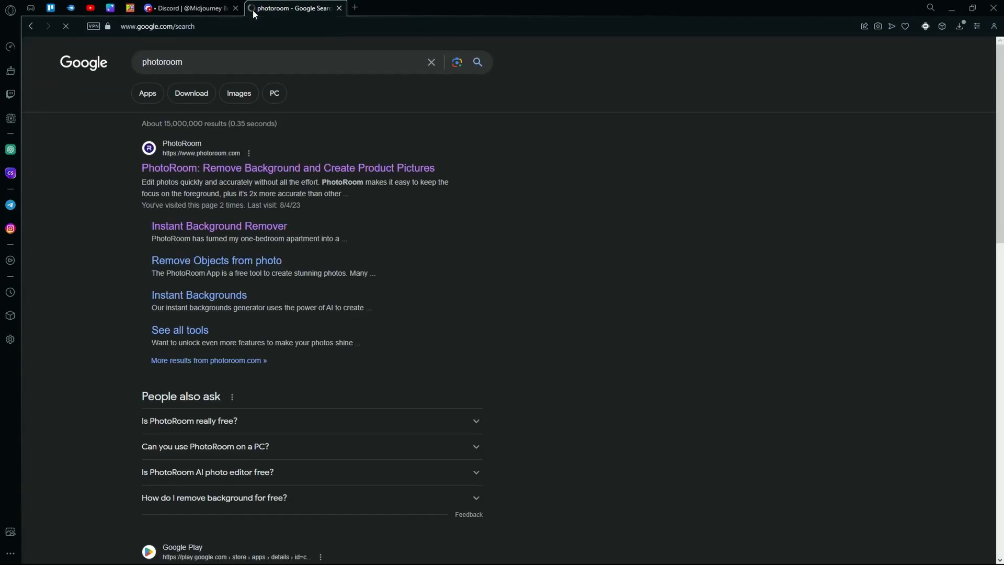
- Go to the PhotoRoom site from the search results and show its Free tools menu
{"action": "left_click", "coordinate": [288, 168]}
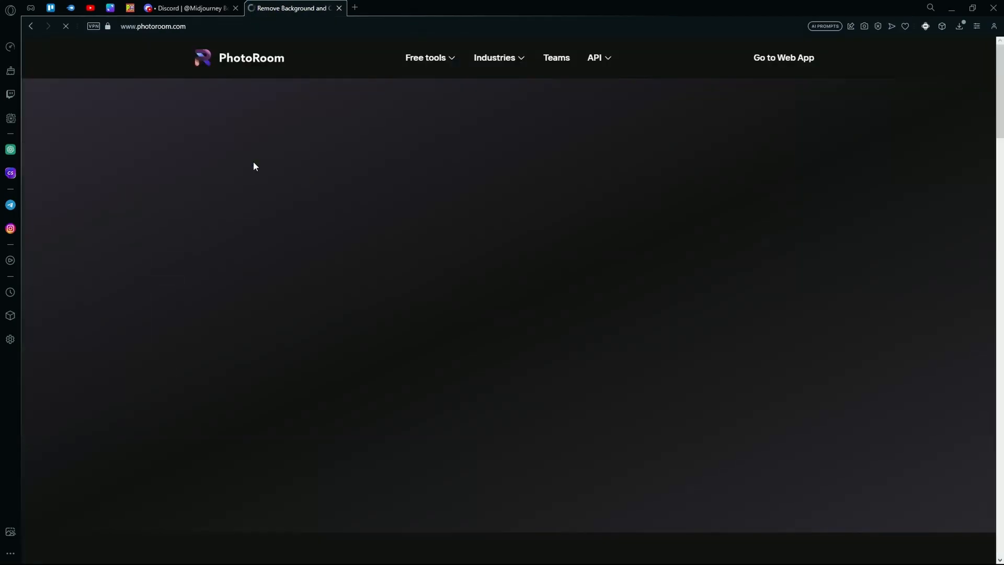
{"action": "left_click", "coordinate": [425, 58]}
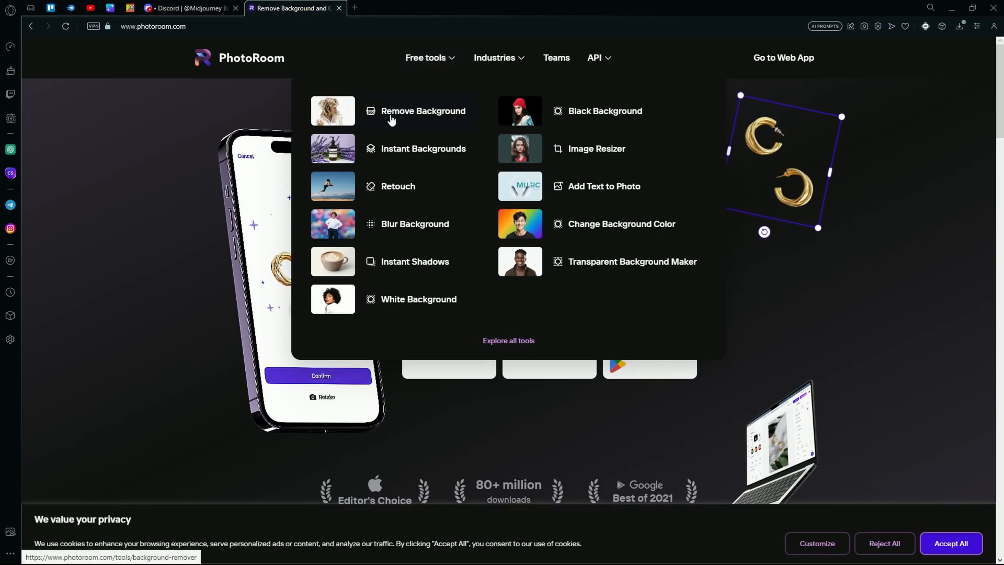
- Choose Remove Background and start from a photo, browsing to the folder with the skull images
{"action": "left_click", "coordinate": [424, 111]}
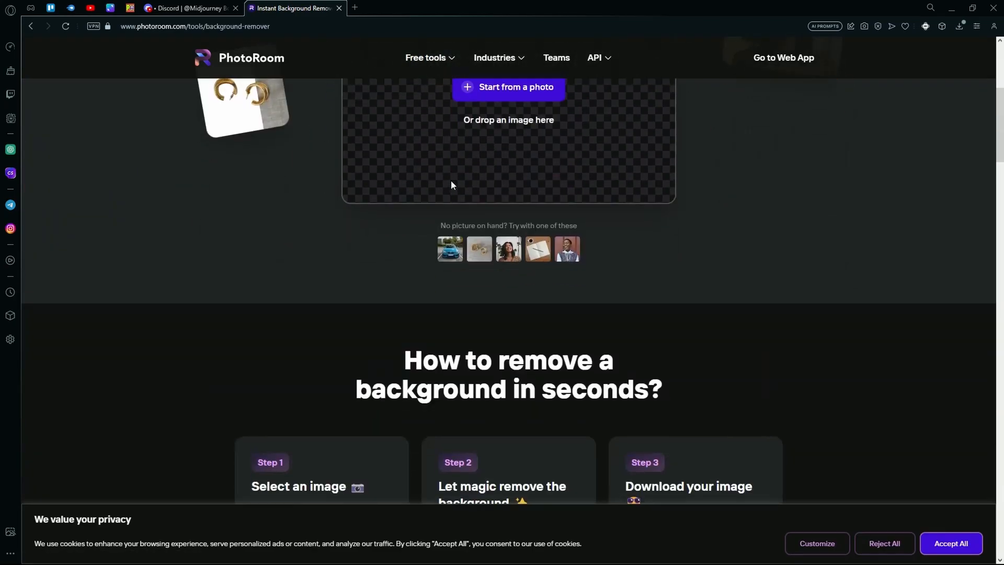
{"action": "scroll", "scroll_direction": "up", "scroll_amount": 3}
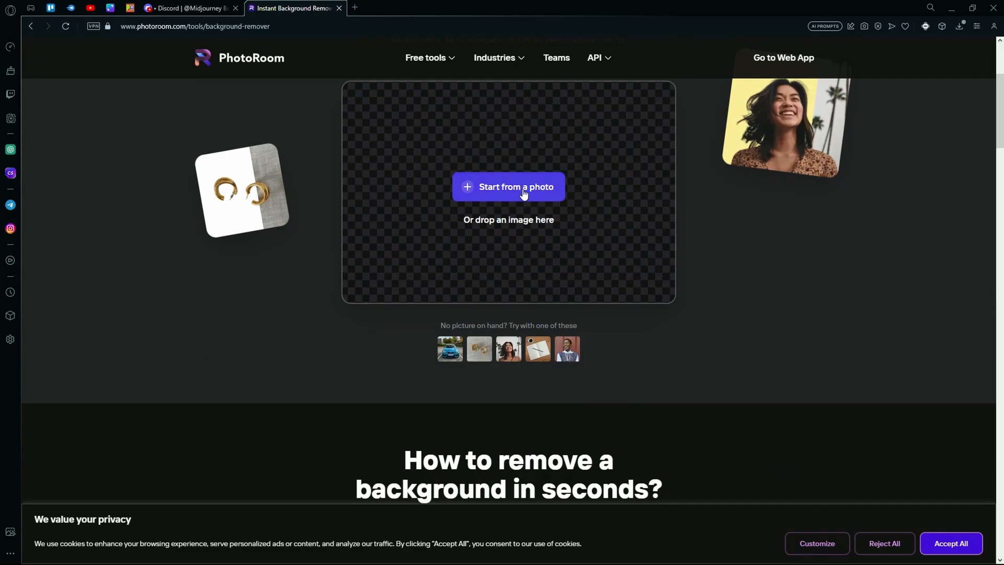
{"action": "left_click", "coordinate": [509, 186]}
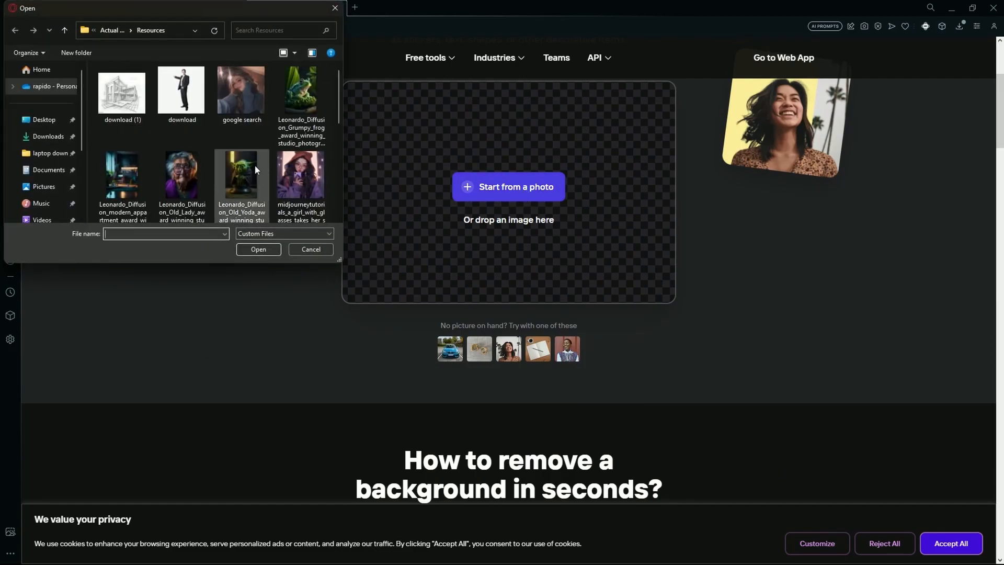
{"action": "scroll", "scroll_direction": "down", "scroll_amount": 3}
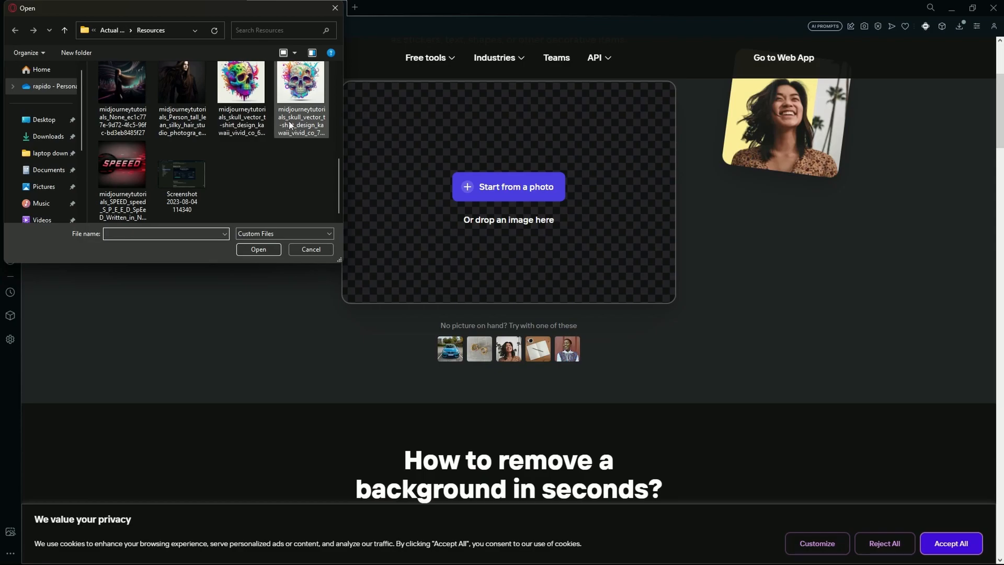
{"action": "mouse_move", "coordinate": [302, 99]}
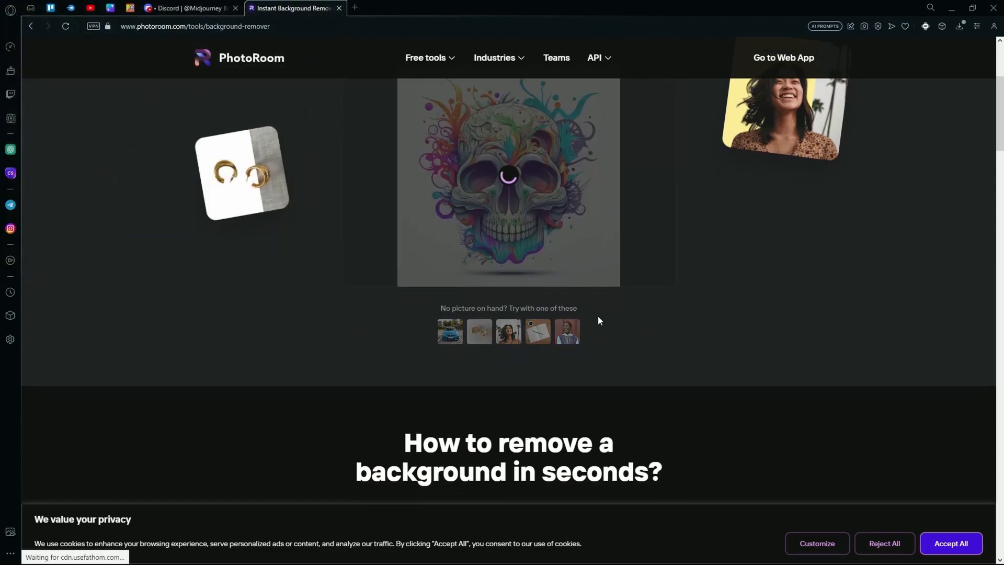
- View the After result showing the skull on a transparent checkerboard background
{"action": "scroll", "scroll_direction": "up", "scroll_amount": 3}
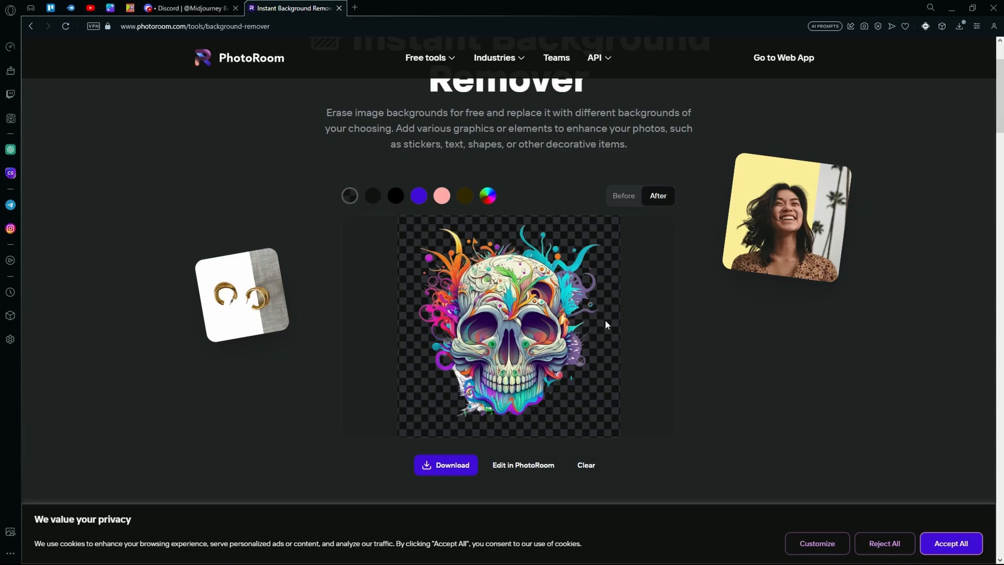
{"action": "mouse_move", "coordinate": [591, 313]}
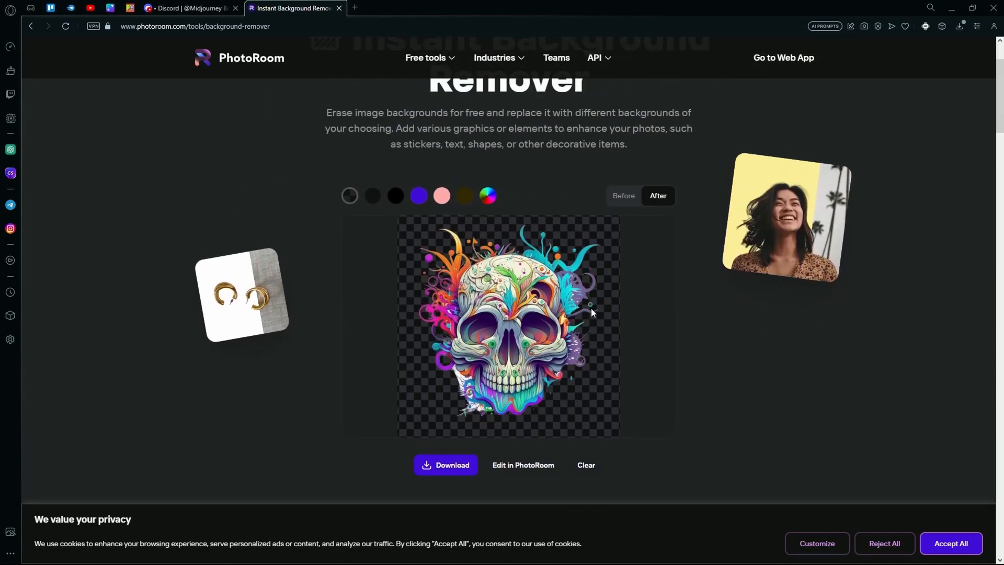
{"action": "scroll", "scroll_direction": "down", "scroll_amount": 3}
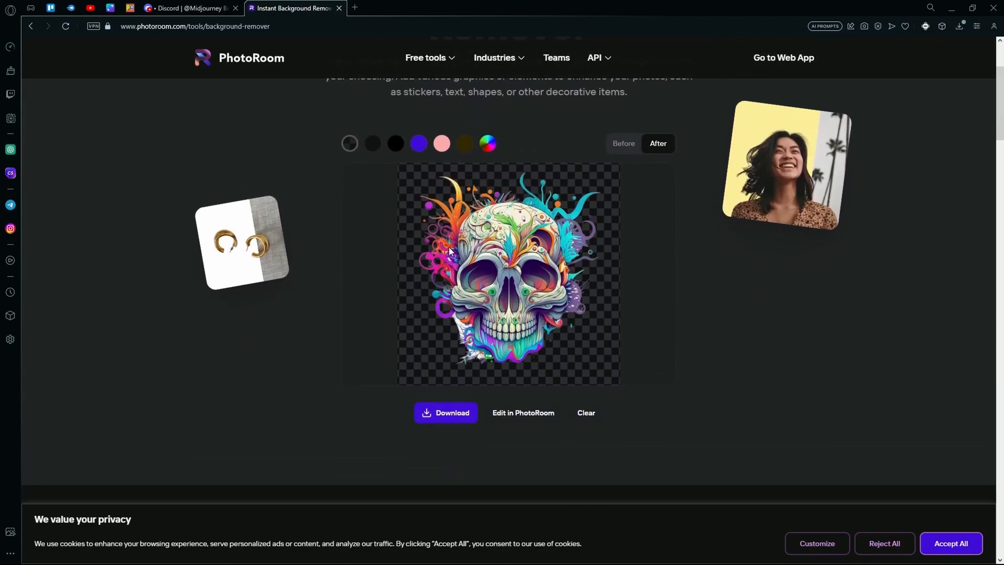
{"action": "mouse_move", "coordinate": [498, 296]}
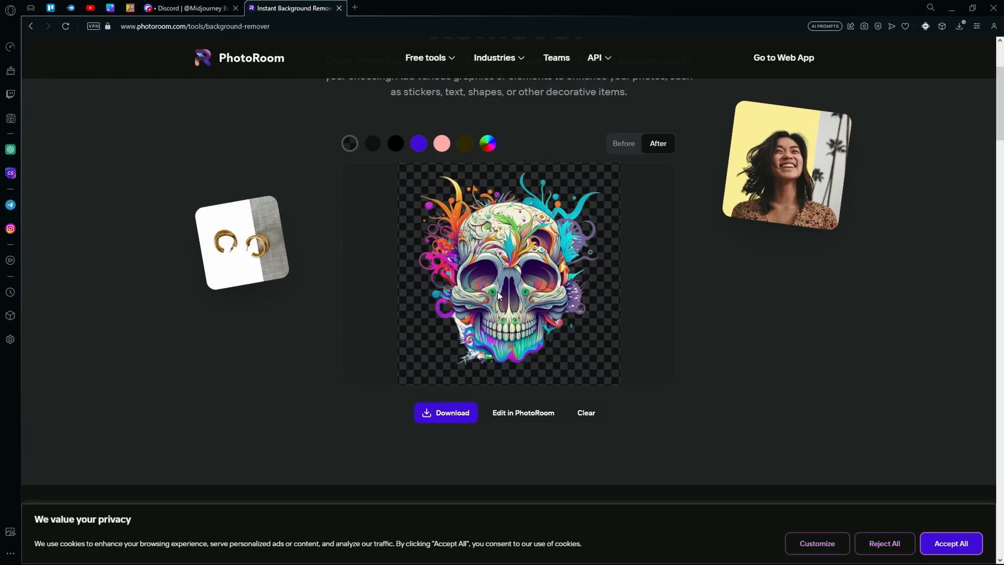
{"action": "mouse_move", "coordinate": [526, 423]}
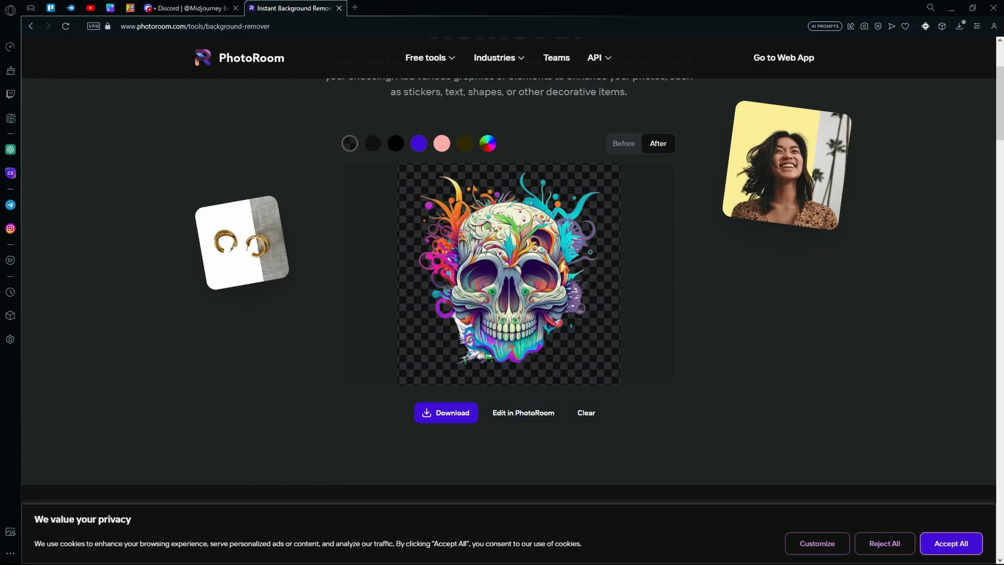
{"action": "mouse_move", "coordinate": [532, 353]}
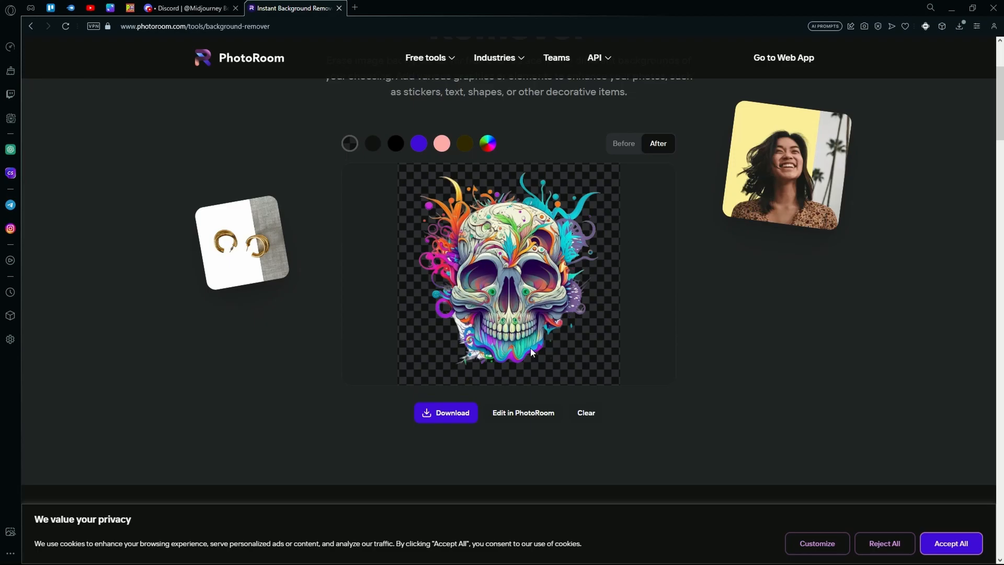
{"action": "mouse_move", "coordinate": [580, 422]}
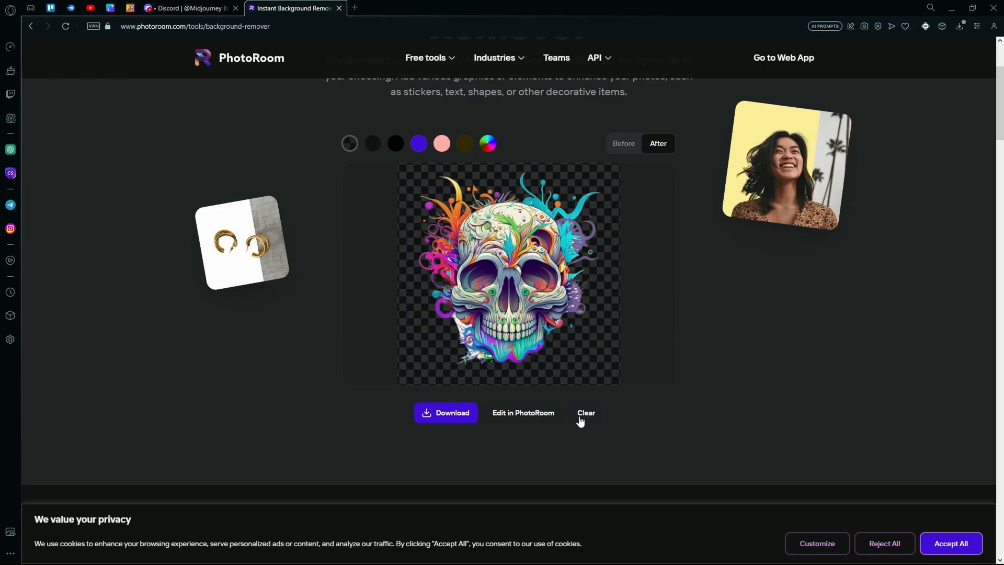
- Clear the skull result so the background remover returns to its empty upload area
{"action": "left_click", "coordinate": [586, 412]}
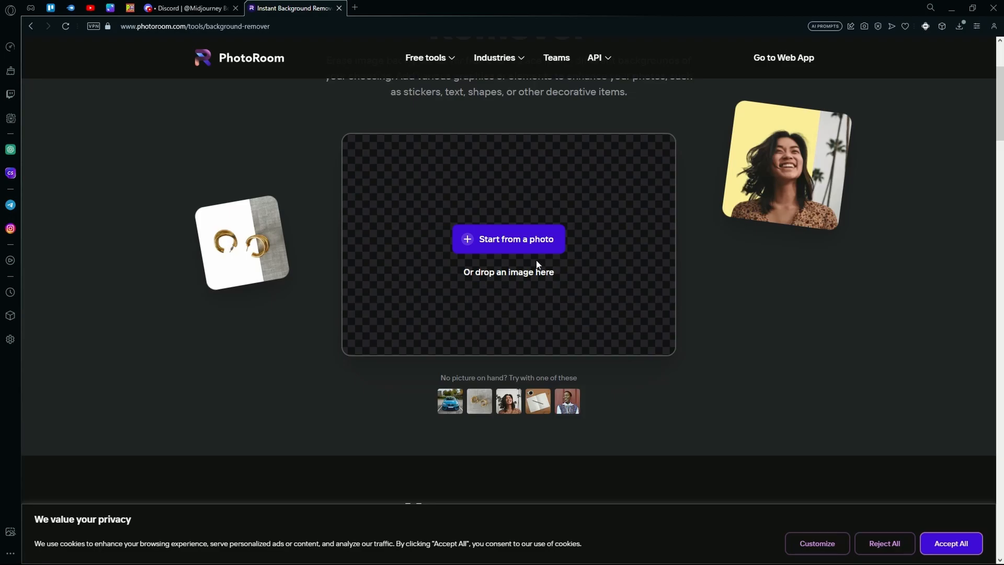
{"action": "scroll", "scroll_direction": "down", "scroll_amount": 3}
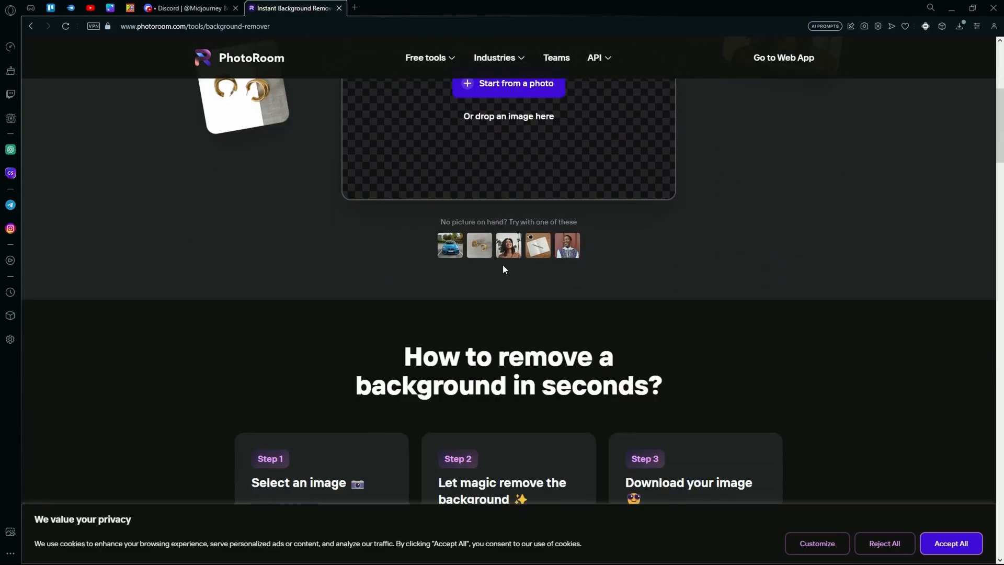
{"action": "scroll", "scroll_direction": "up", "scroll_amount": 3}
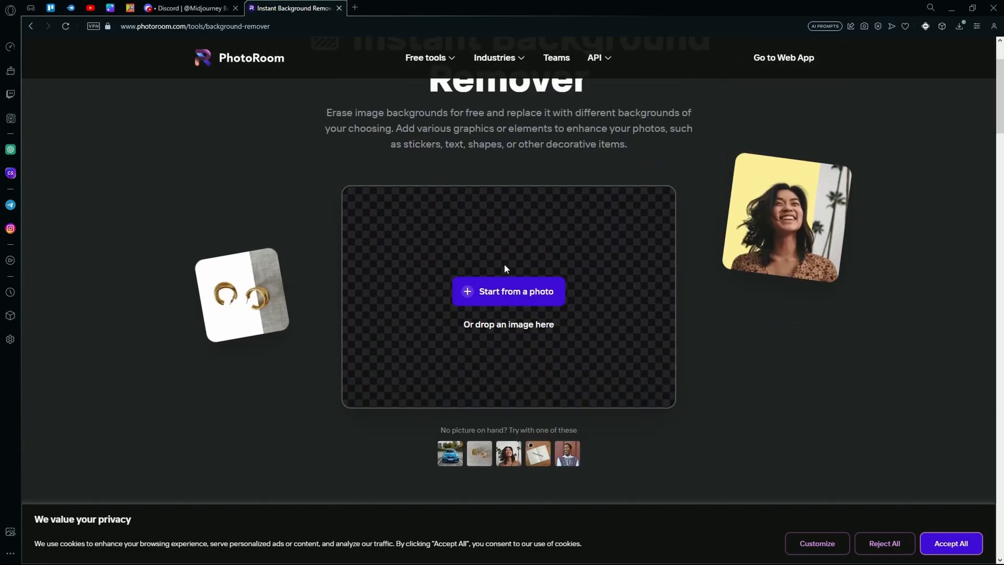